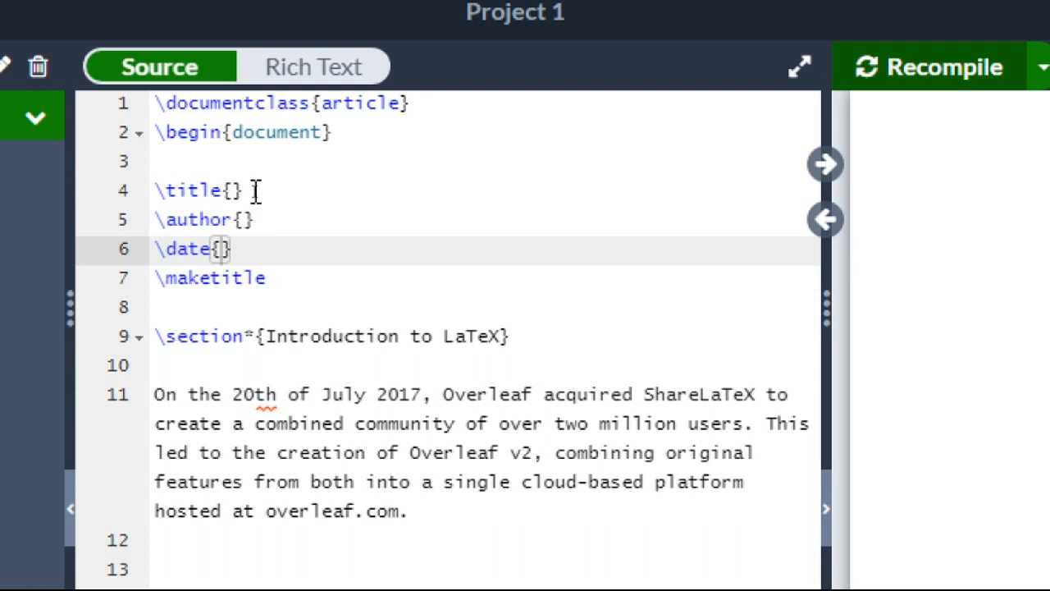
Fill the \title{} braces with 'Creating a Title in LaTeX'.
click(233, 191)
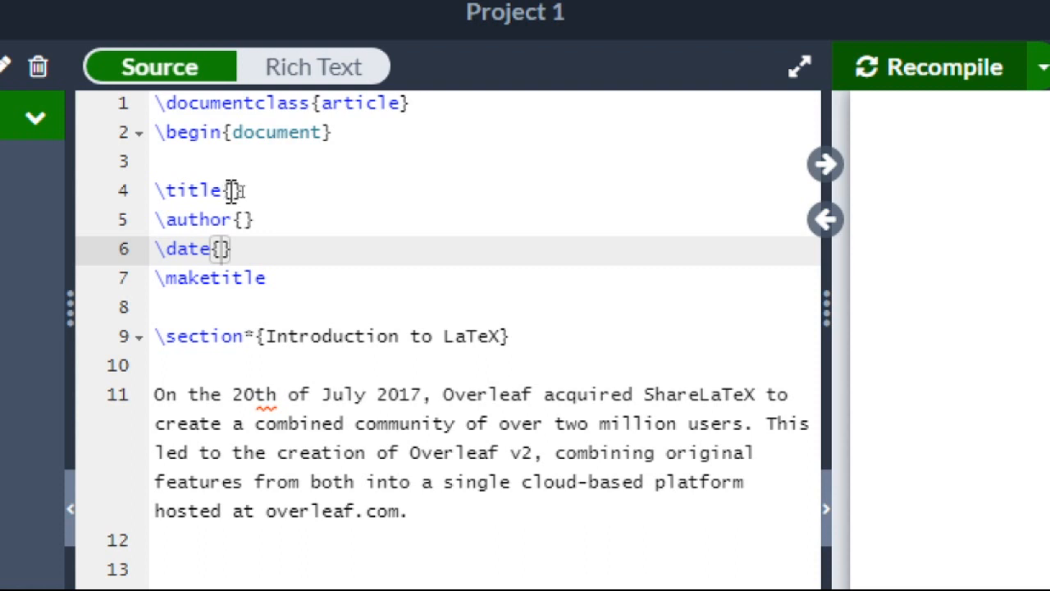
click(233, 191)
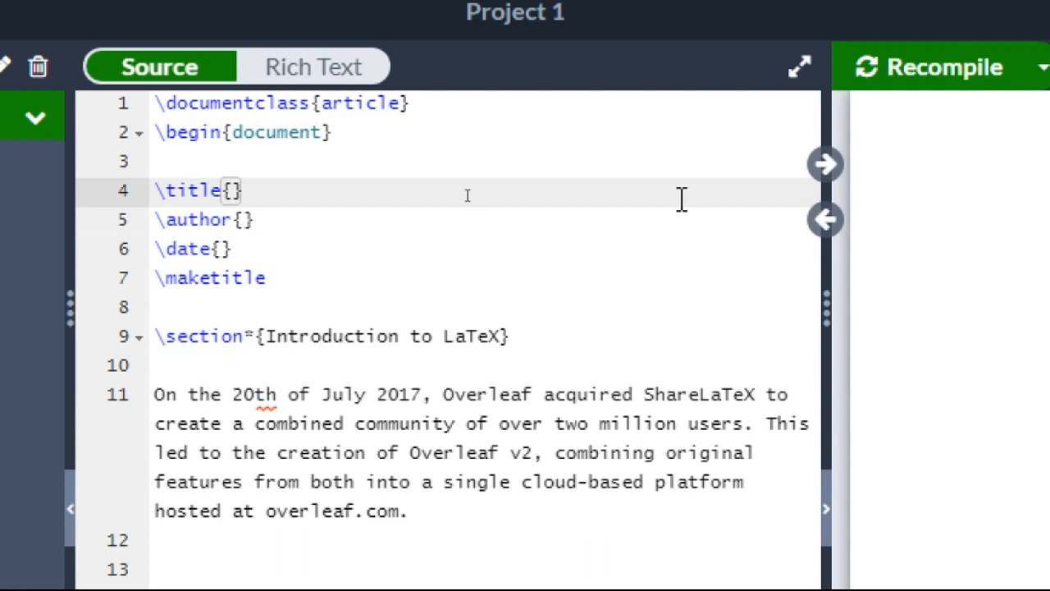
text(Creati)
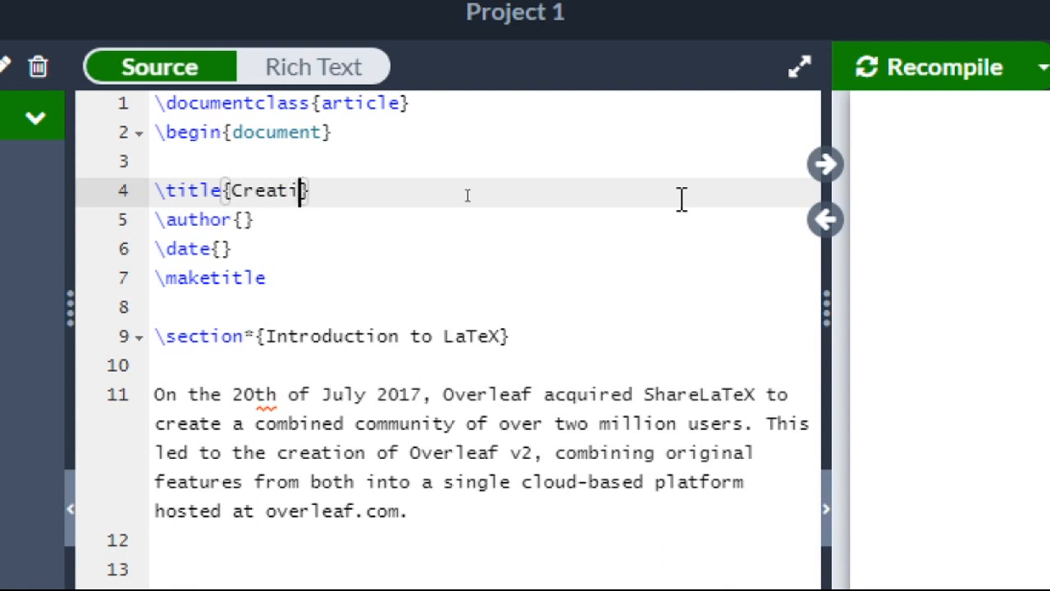
text(ng a)
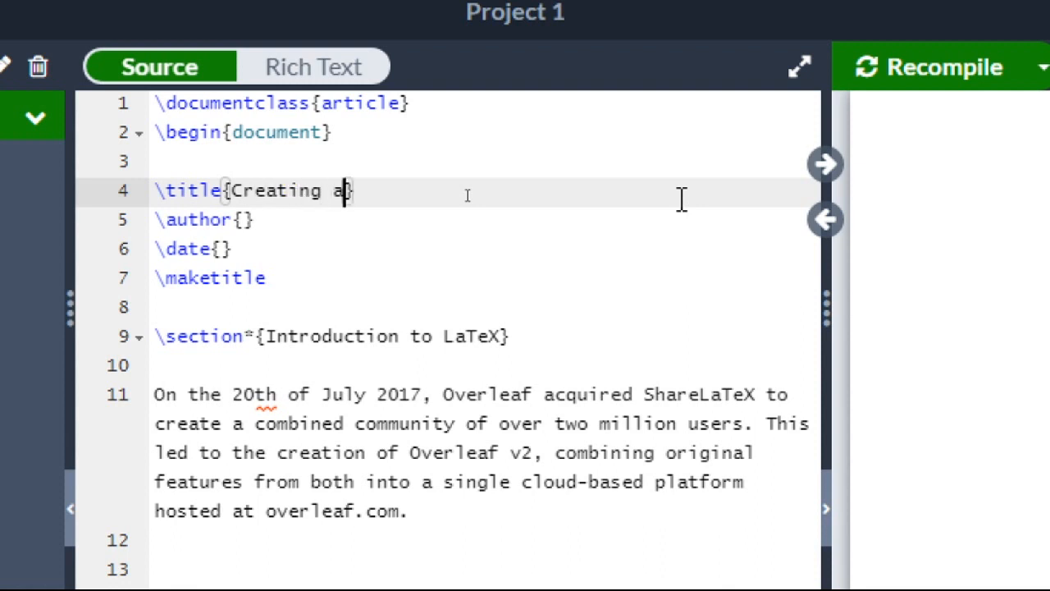
text(Ti)
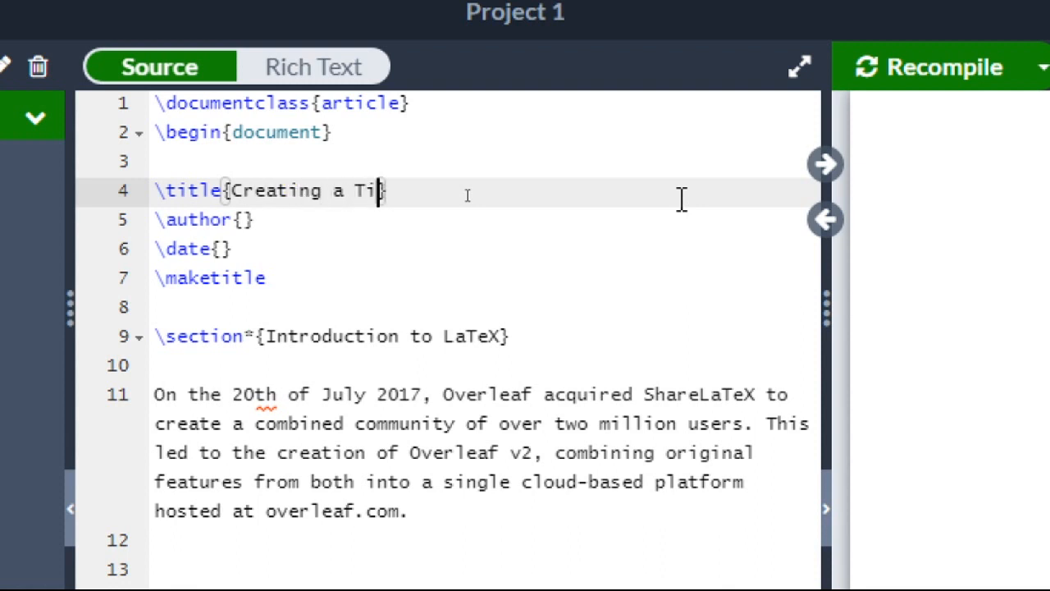
text(tle in)
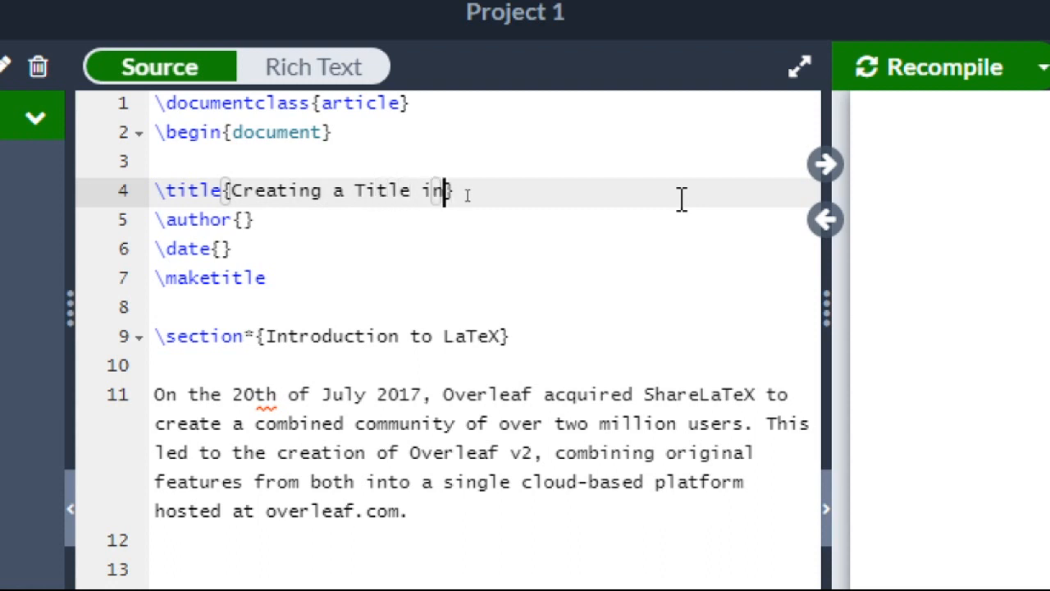
text(L)
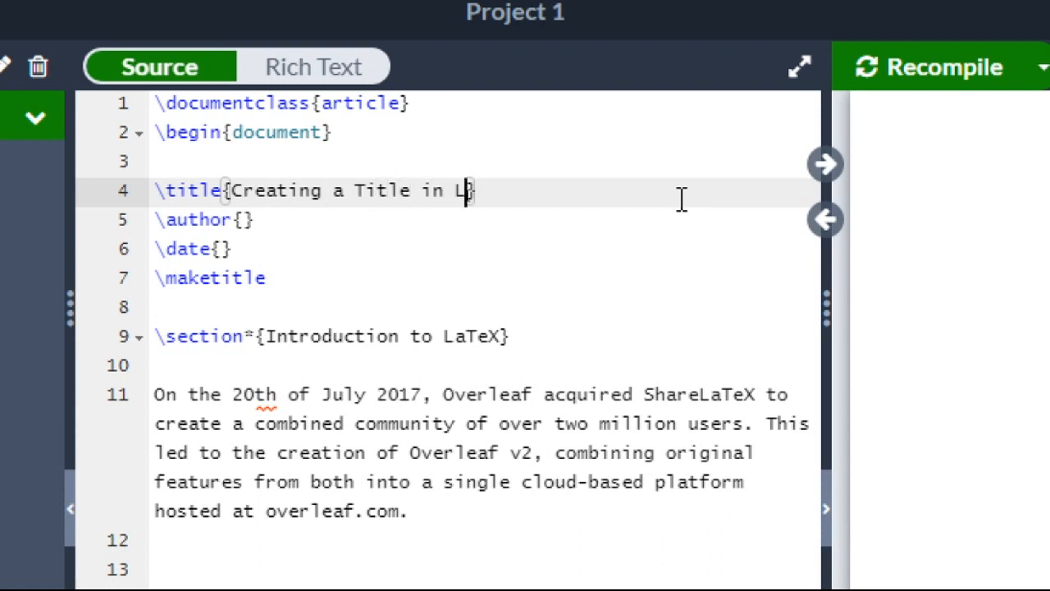
text(aT)
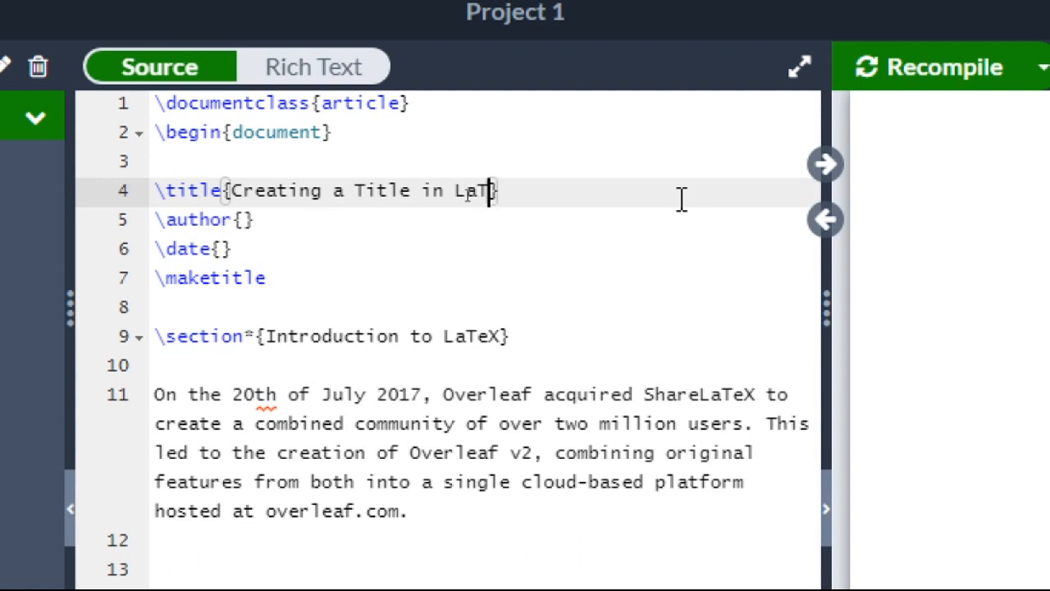
text(eX)
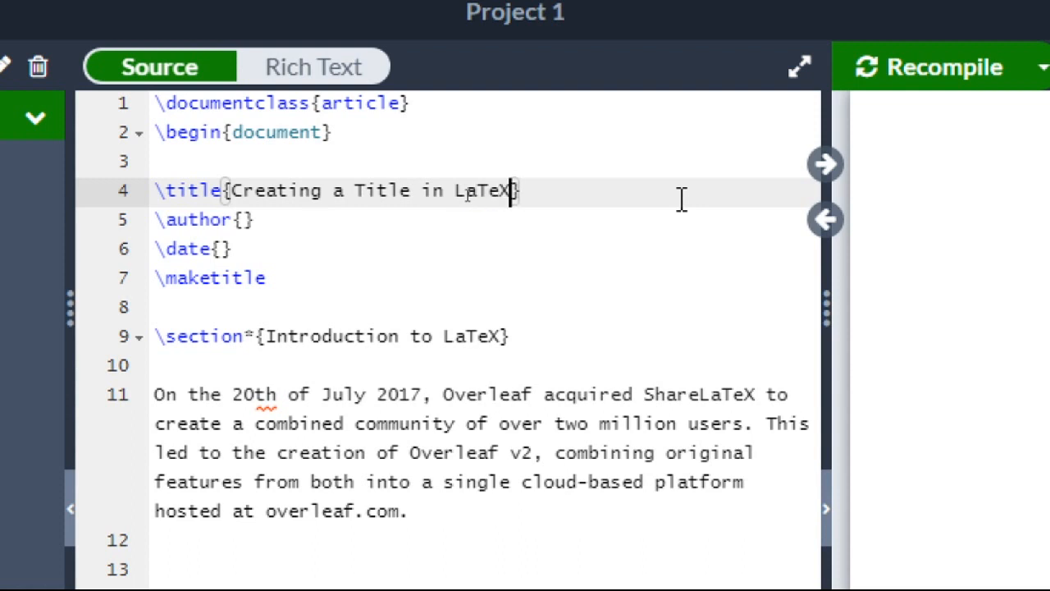
Fill the \author{} braces with 'Your Name', then move into the \date{} braces.
click(276, 220)
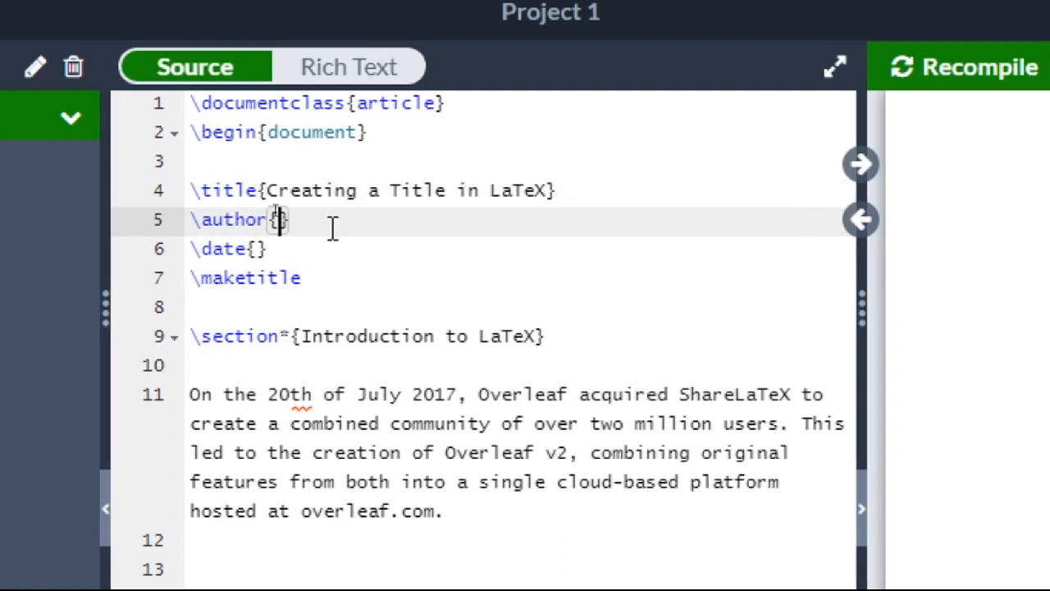
text(Y)
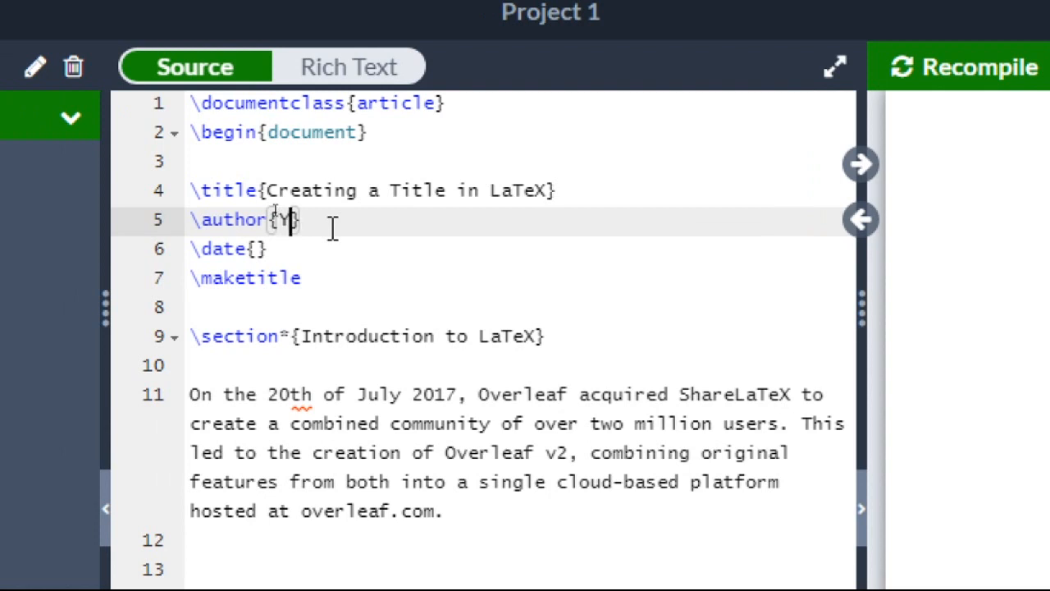
text(Your)
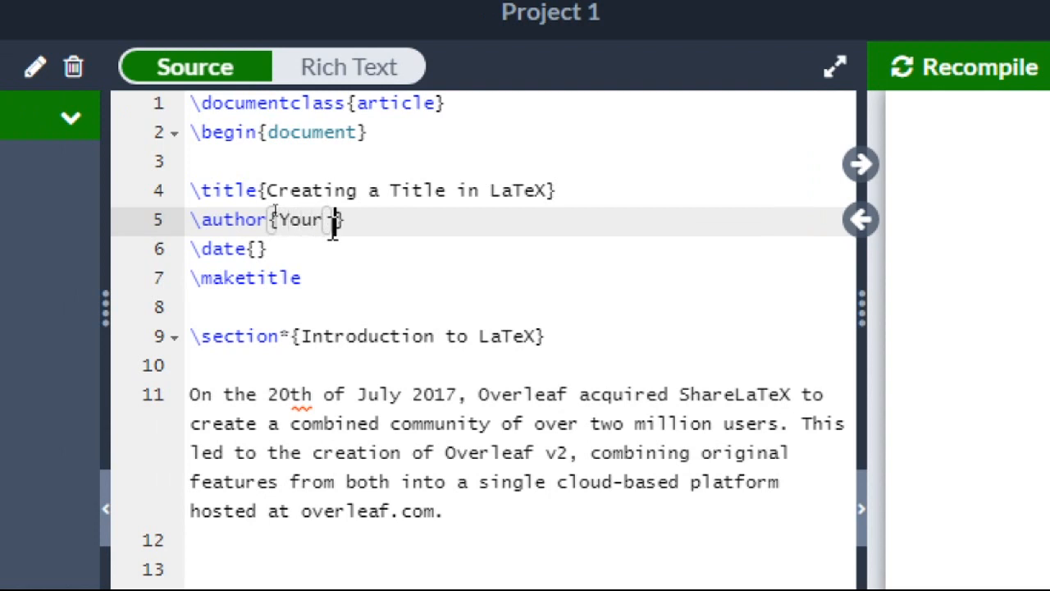
text(Name)
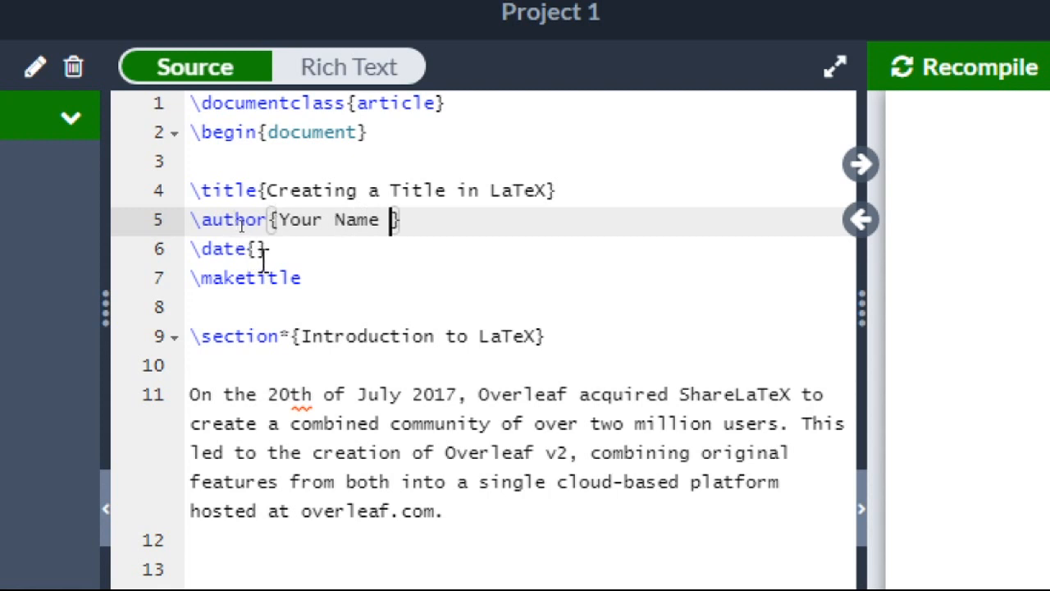
click(256, 249)
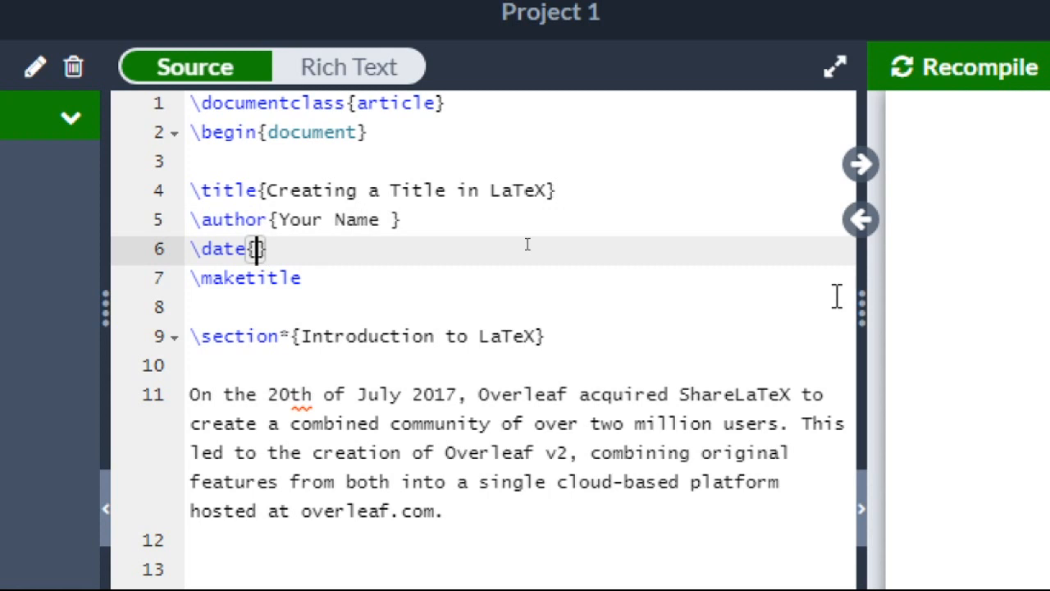
Enter \today as the date via autocomplete.
text(\)
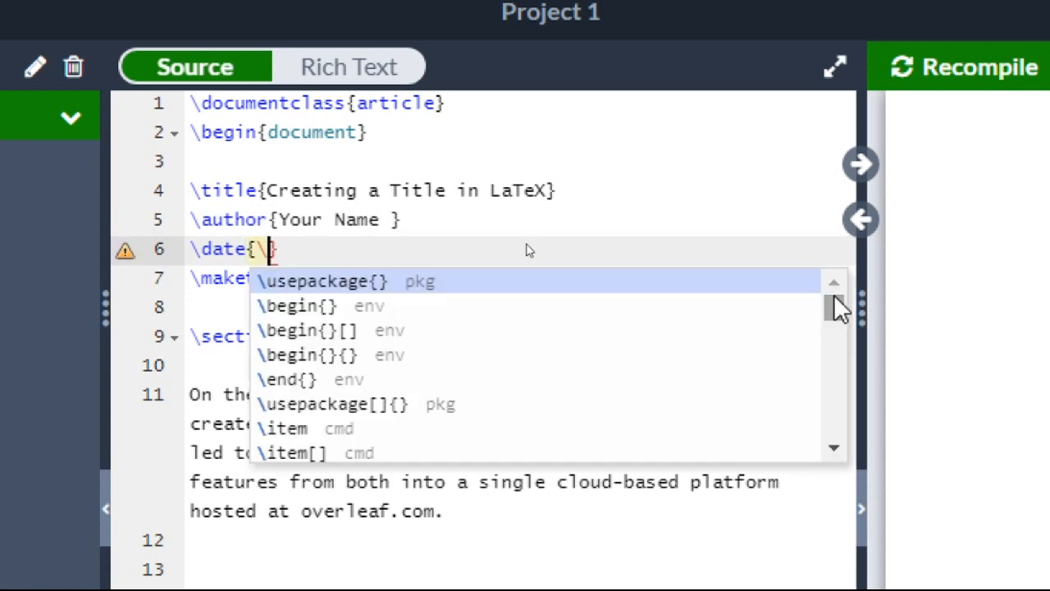
text(today)
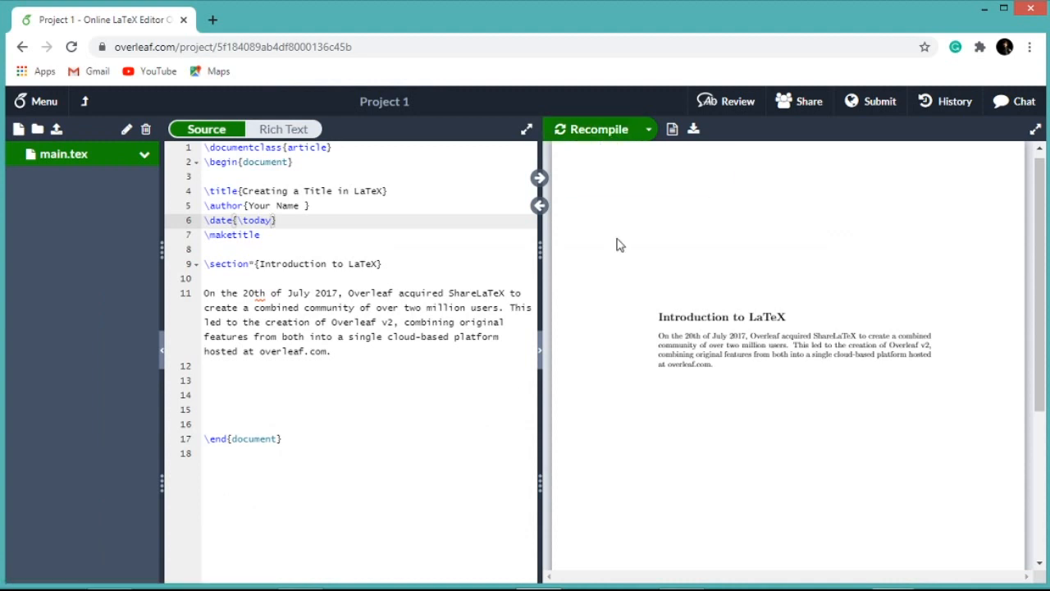
Recompile so the PDF shows the title, Your Name and August 1, 2020.
click(594, 128)
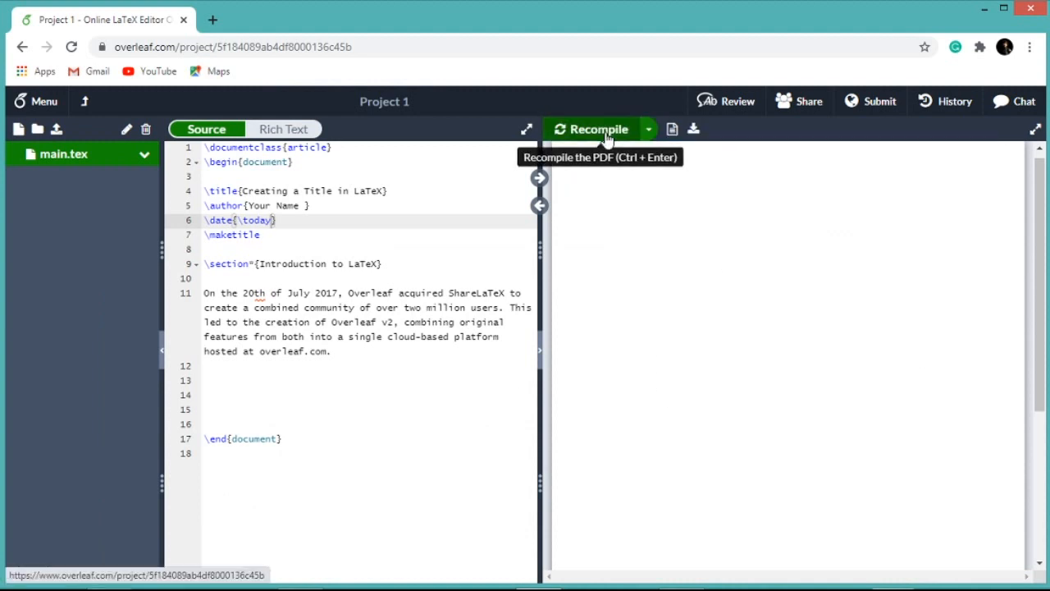
click(597, 128)
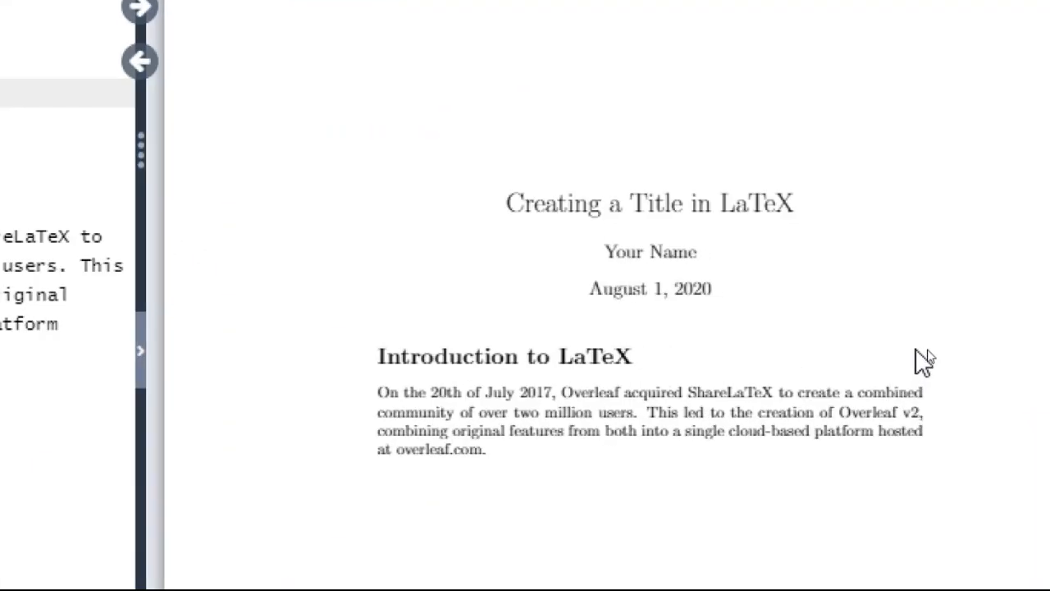